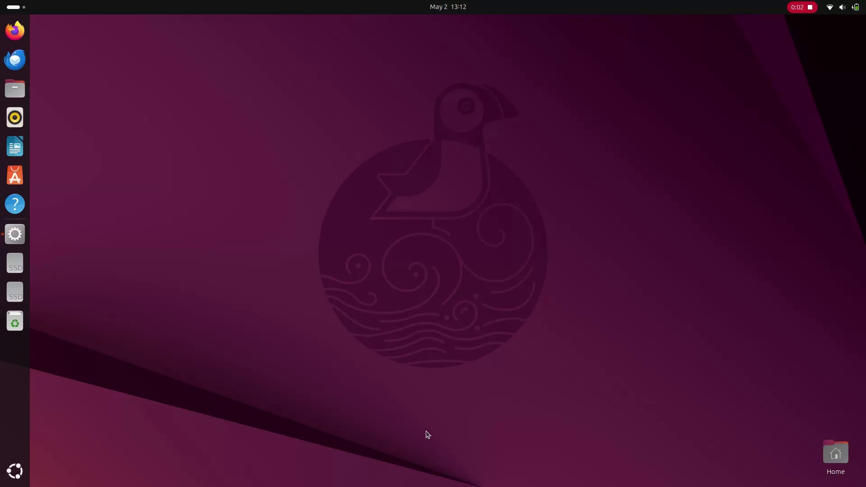
mouse_move(351, 321)
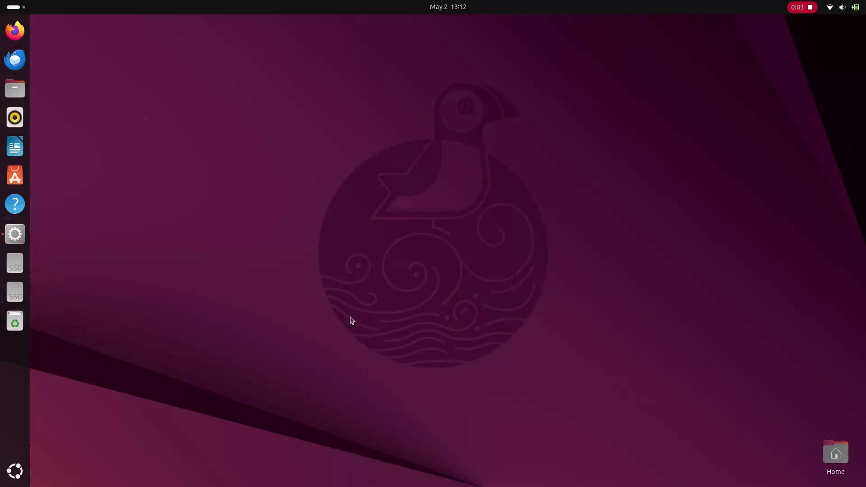
Step: Search 'download chrome' in Firefox and open Google's official Chrome download page
click(15, 30)
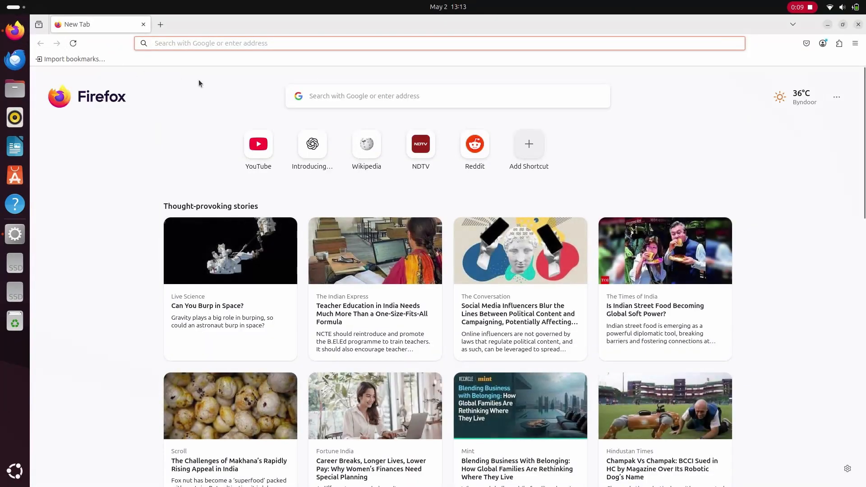
text(down)
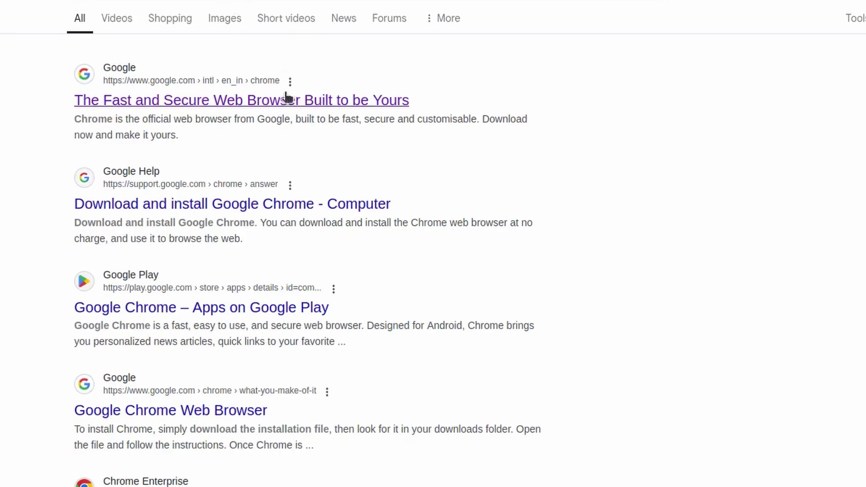
scroll(up, 3)
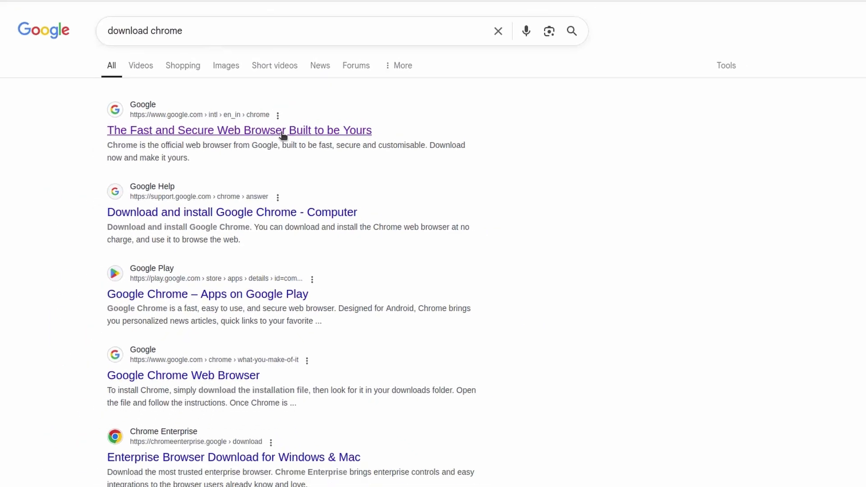
click(238, 130)
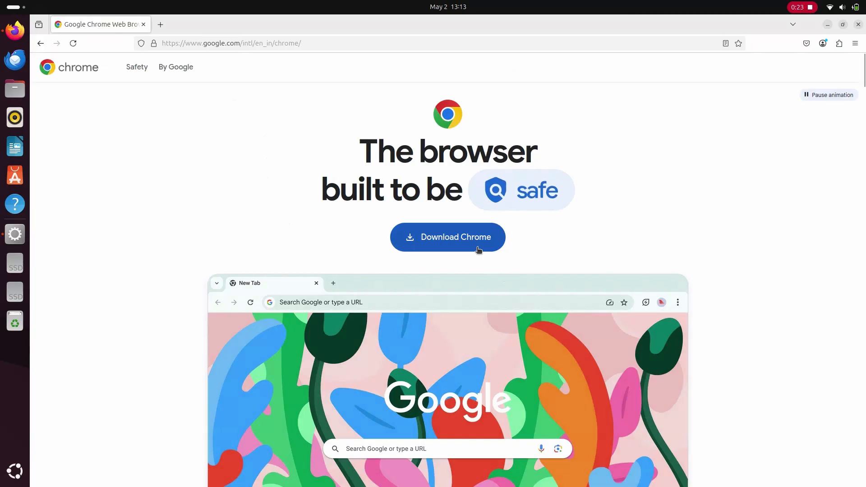
Step: Download the 64-bit .deb (Debian/Ubuntu) Chrome package after accepting the terms
click(447, 237)
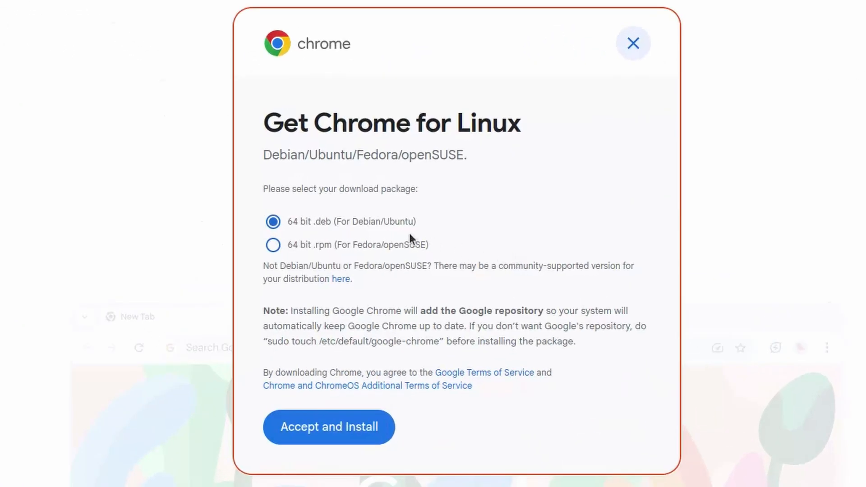
mouse_move(408, 234)
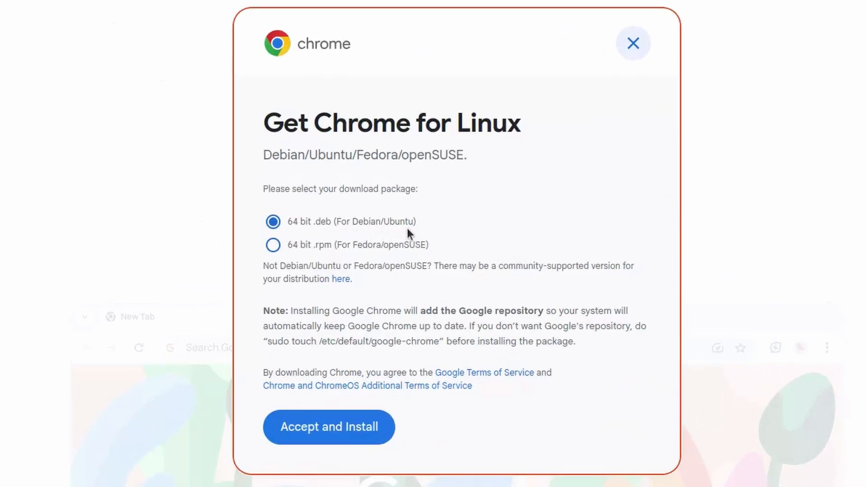
mouse_move(383, 413)
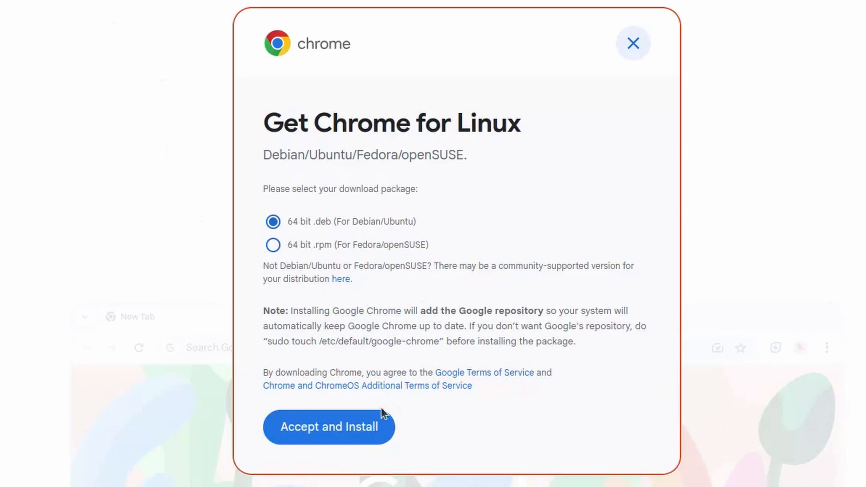
click(327, 426)
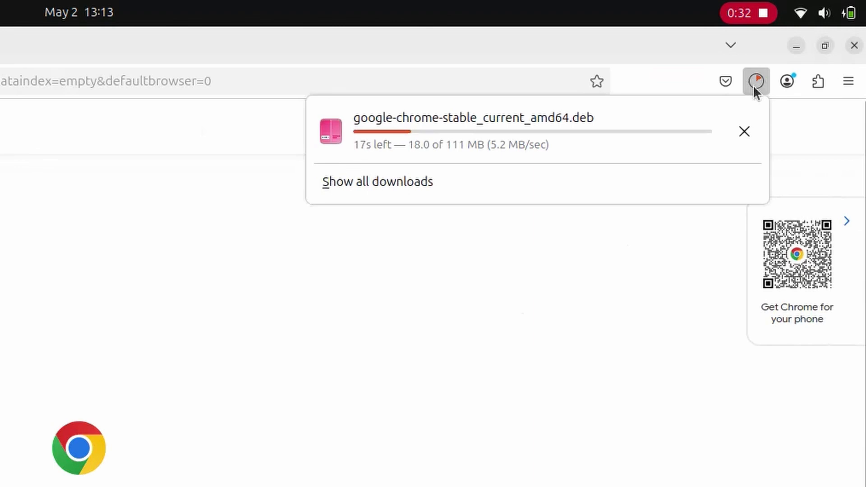
mouse_move(590, 293)
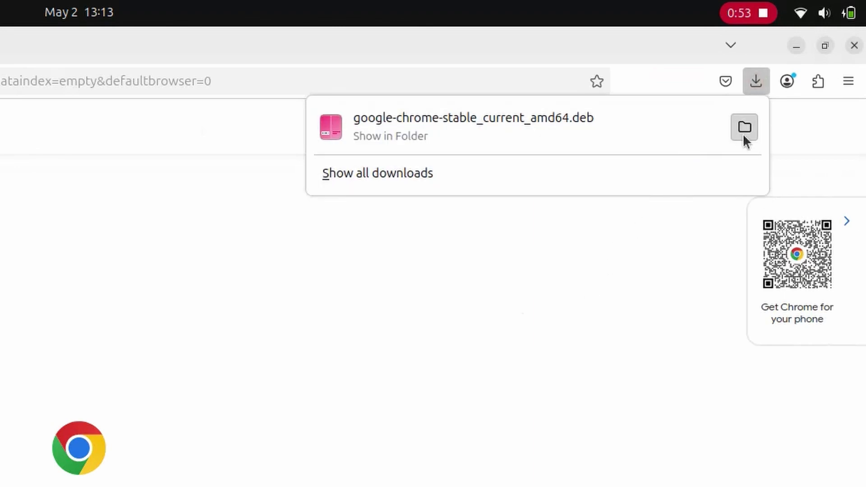
Step: Show google-chrome-stable_current_amd64.deb in the Downloads folder in Files
click(743, 126)
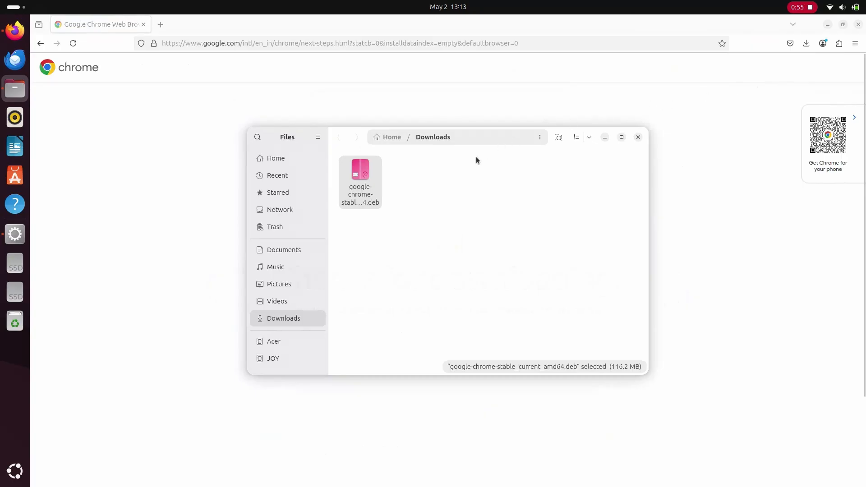
mouse_move(473, 158)
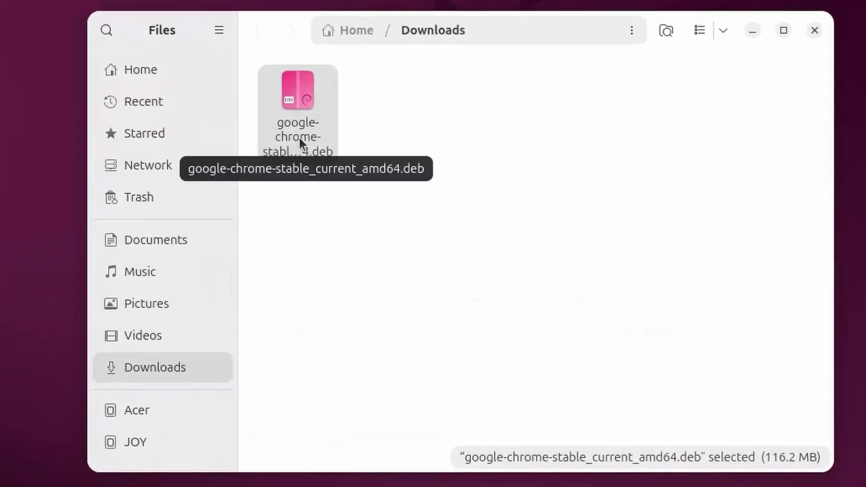
Step: Open the Chrome .deb with App Center via Open With
right_click(298, 91)
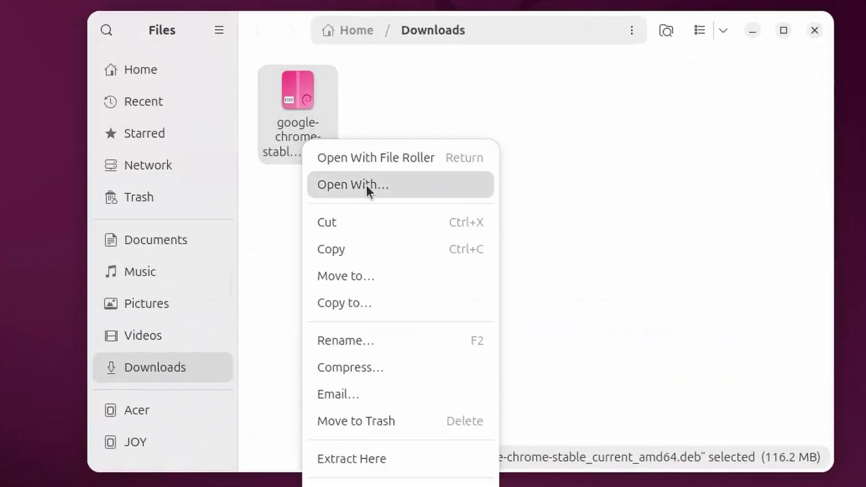
click(352, 185)
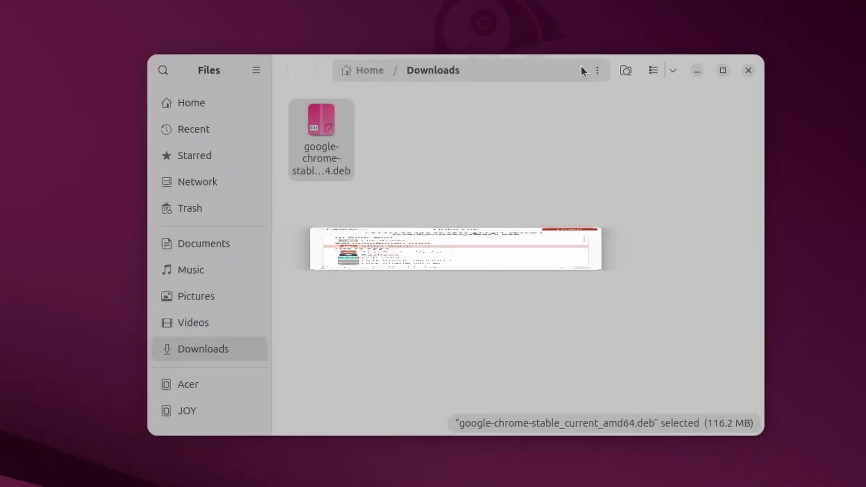
double_click(321, 118)
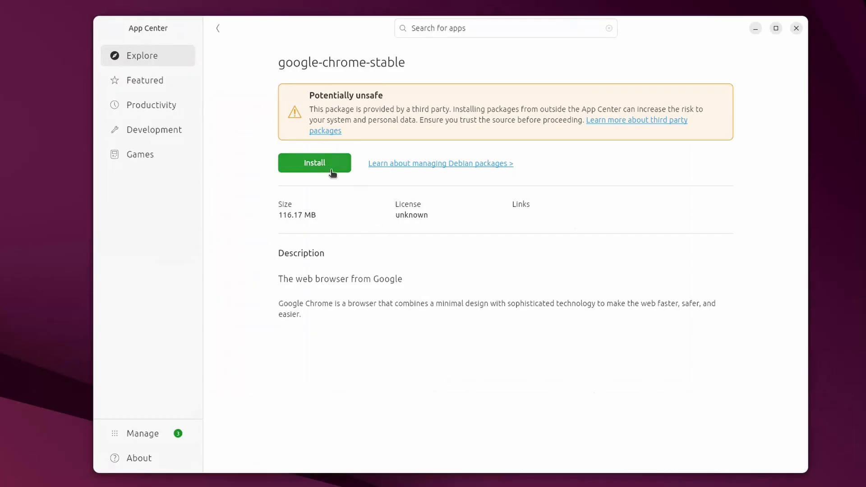
mouse_move(449, 153)
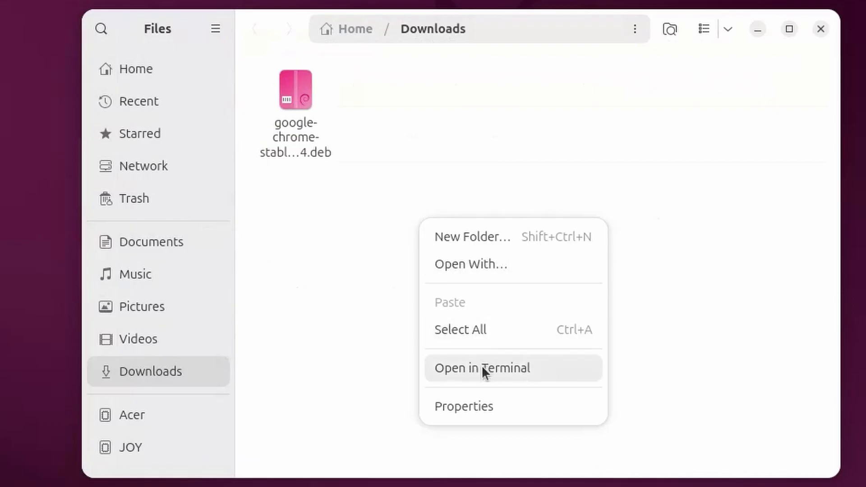
Step: Open a terminal in the Downloads folder containing the Chrome package
click(482, 368)
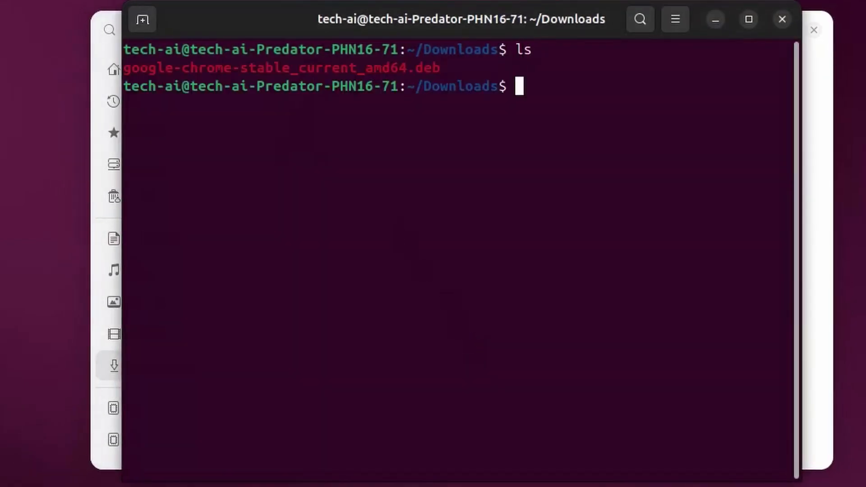
Step: Install the package with 'sudo apt install ./google-chrome-stable_current_amd64.deb'
text(sudo apt)
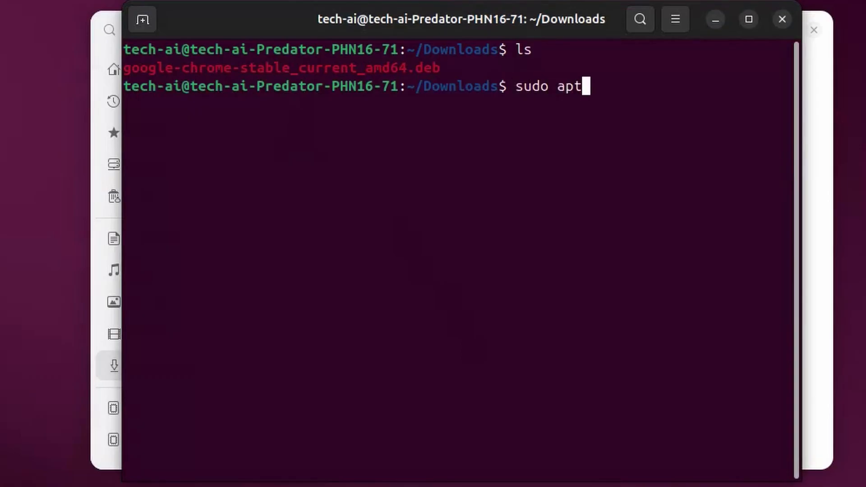
text(install ./)
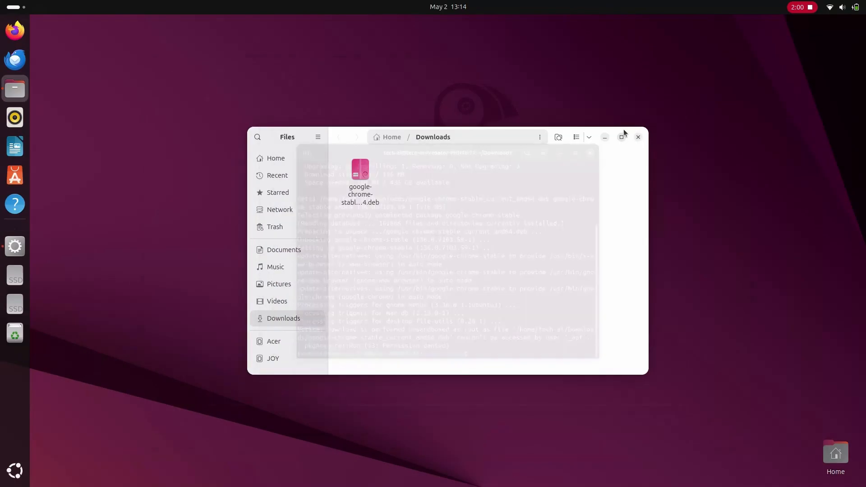
Step: Close the Files window and launch Google Chrome from Show Apps
click(638, 137)
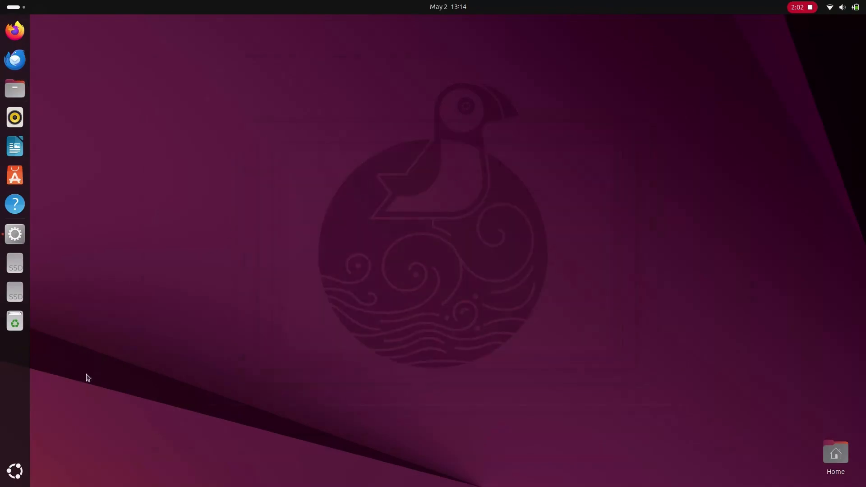
click(15, 471)
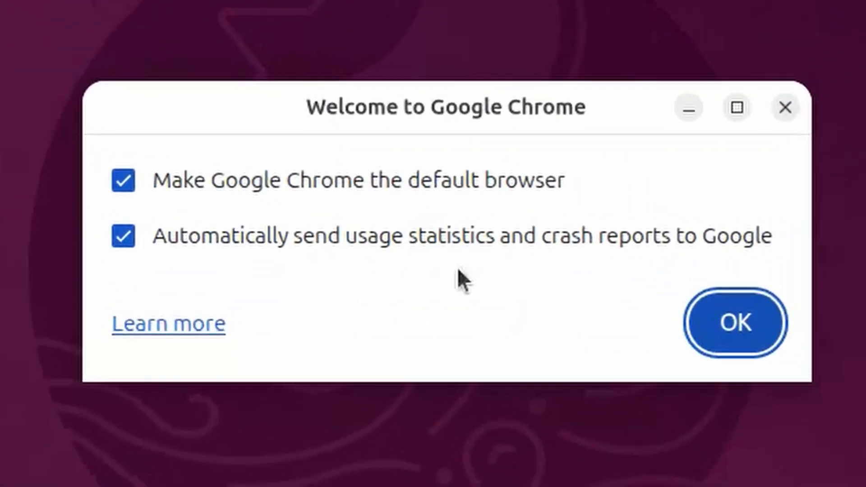
mouse_move(746, 251)
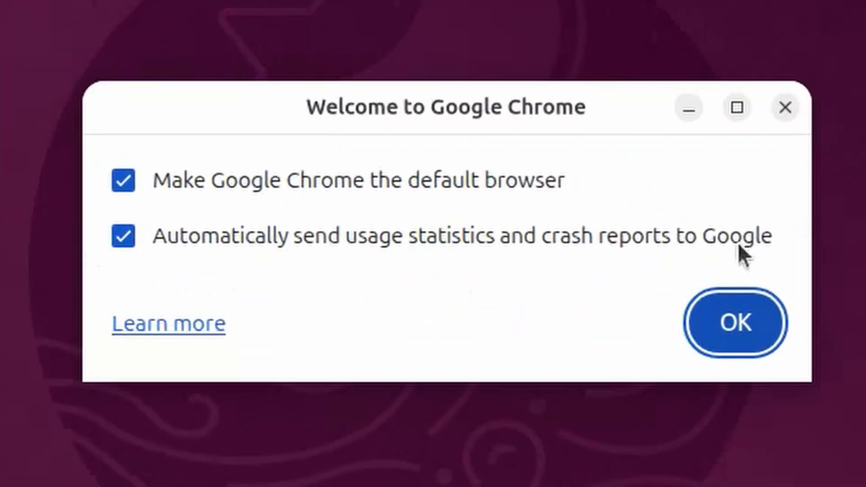
Step: Accept the welcome dialog, skip sign-in, and dismiss the ad privacy notice
click(734, 323)
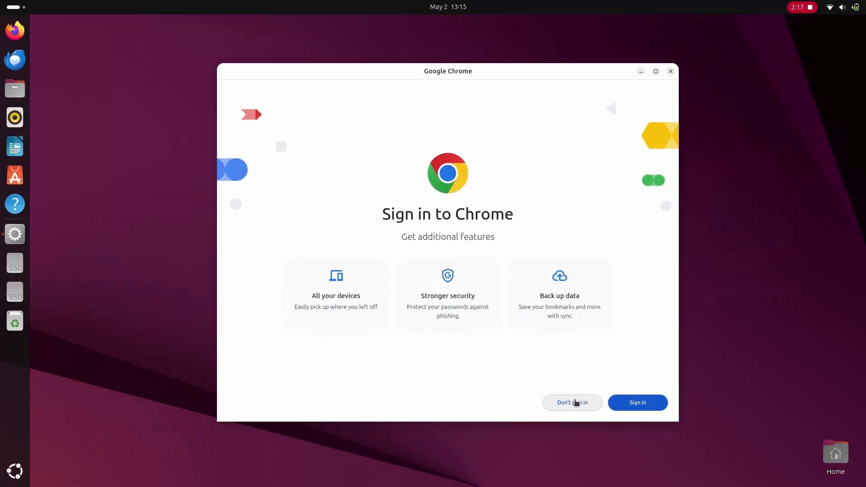
click(572, 402)
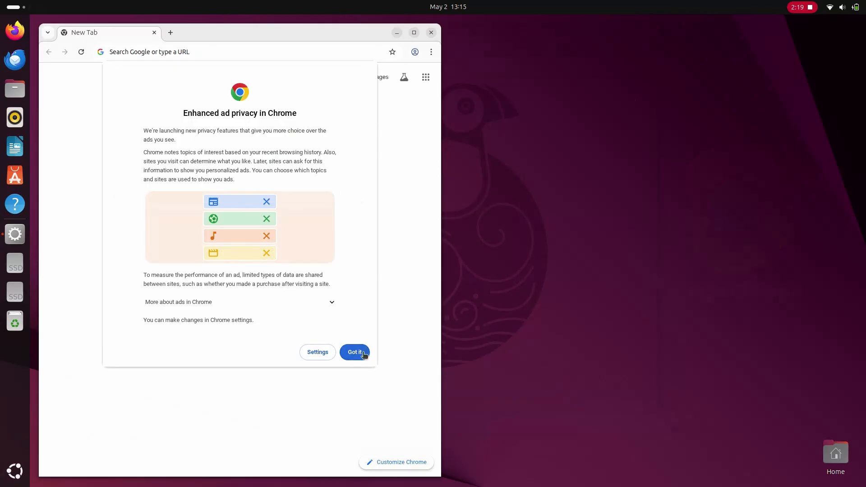
click(354, 352)
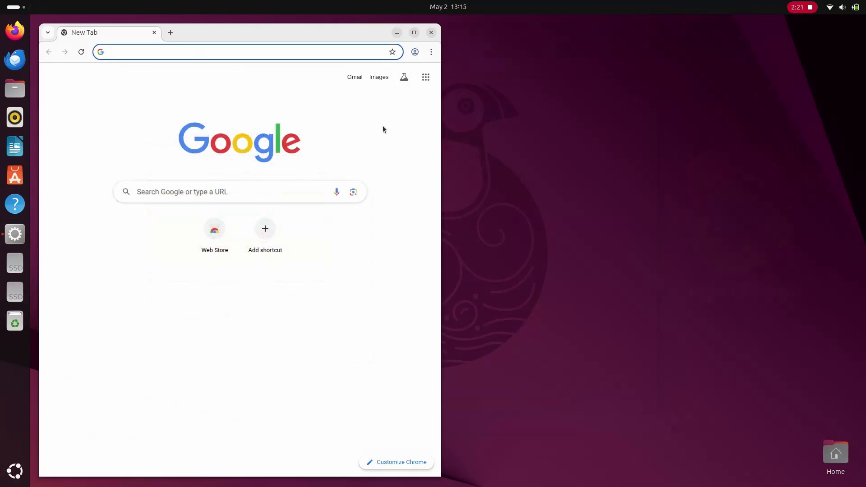